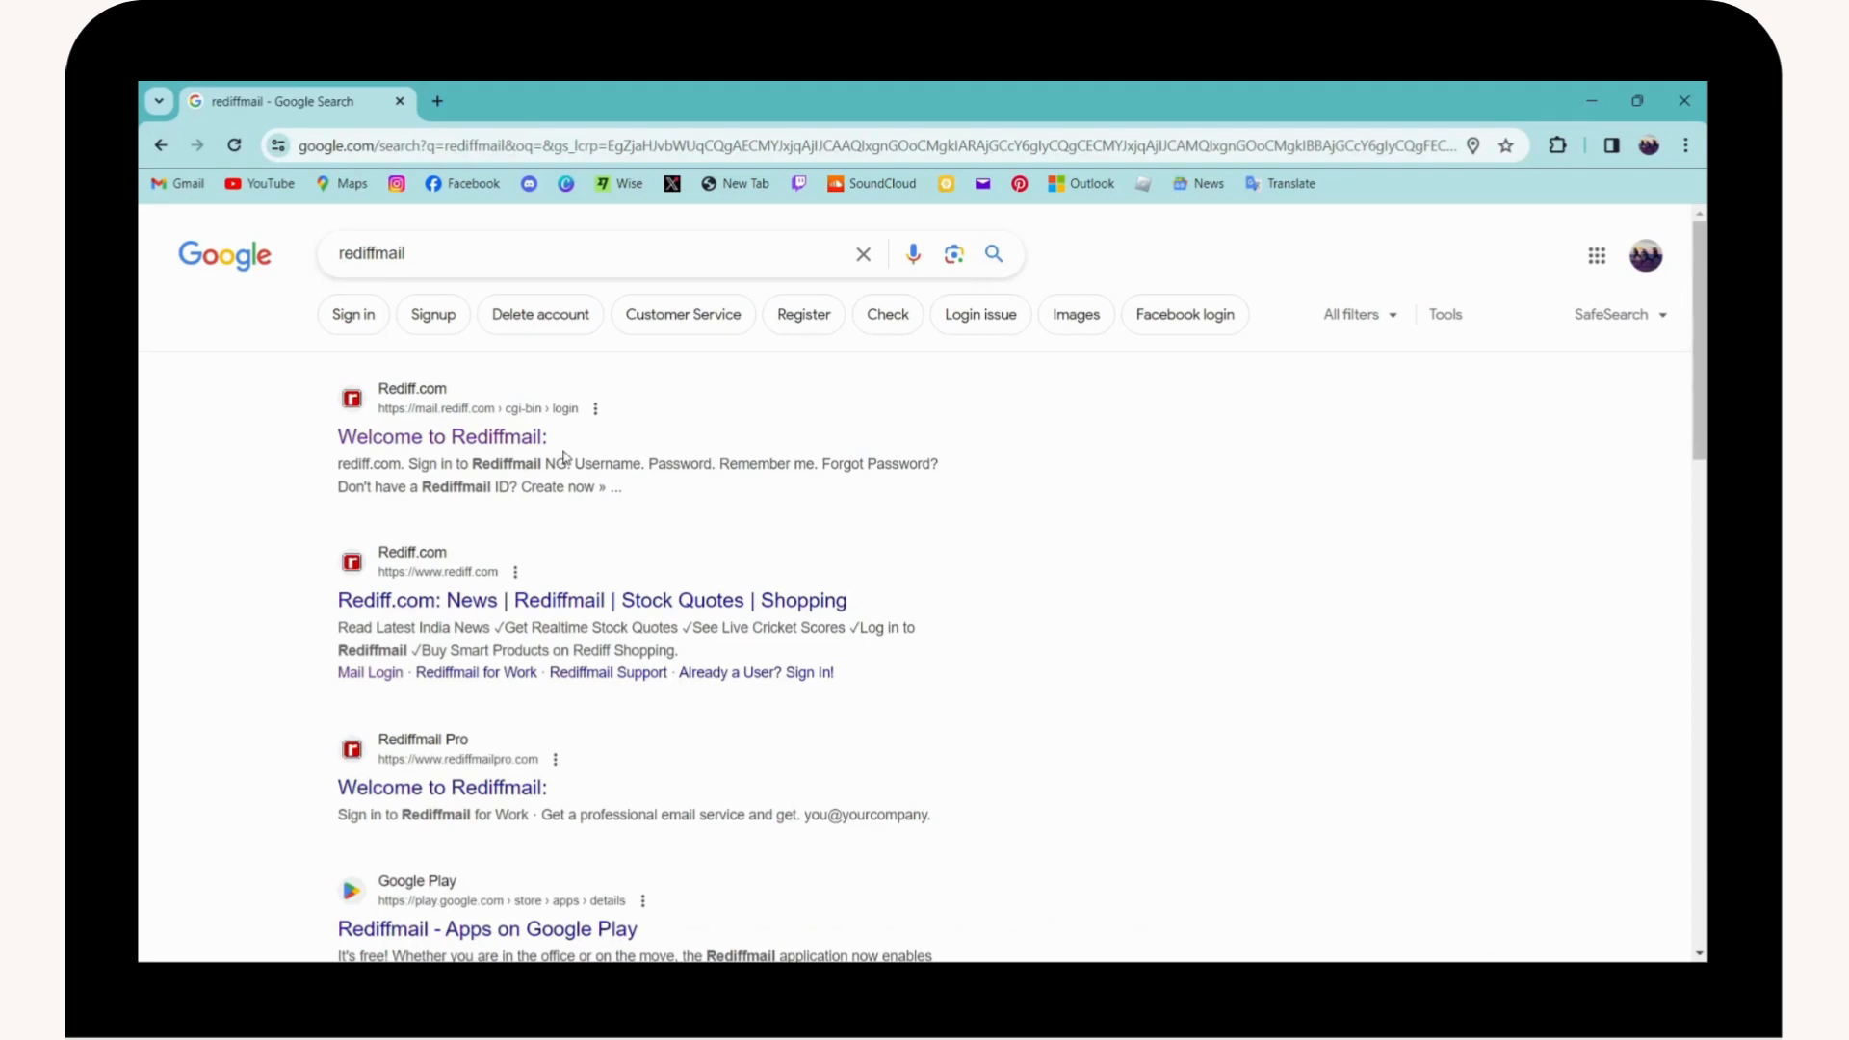
# - Open the 'Welcome to Rediffmail' result leading to the mail.rediff.com login page
pyautogui.click(442, 436)
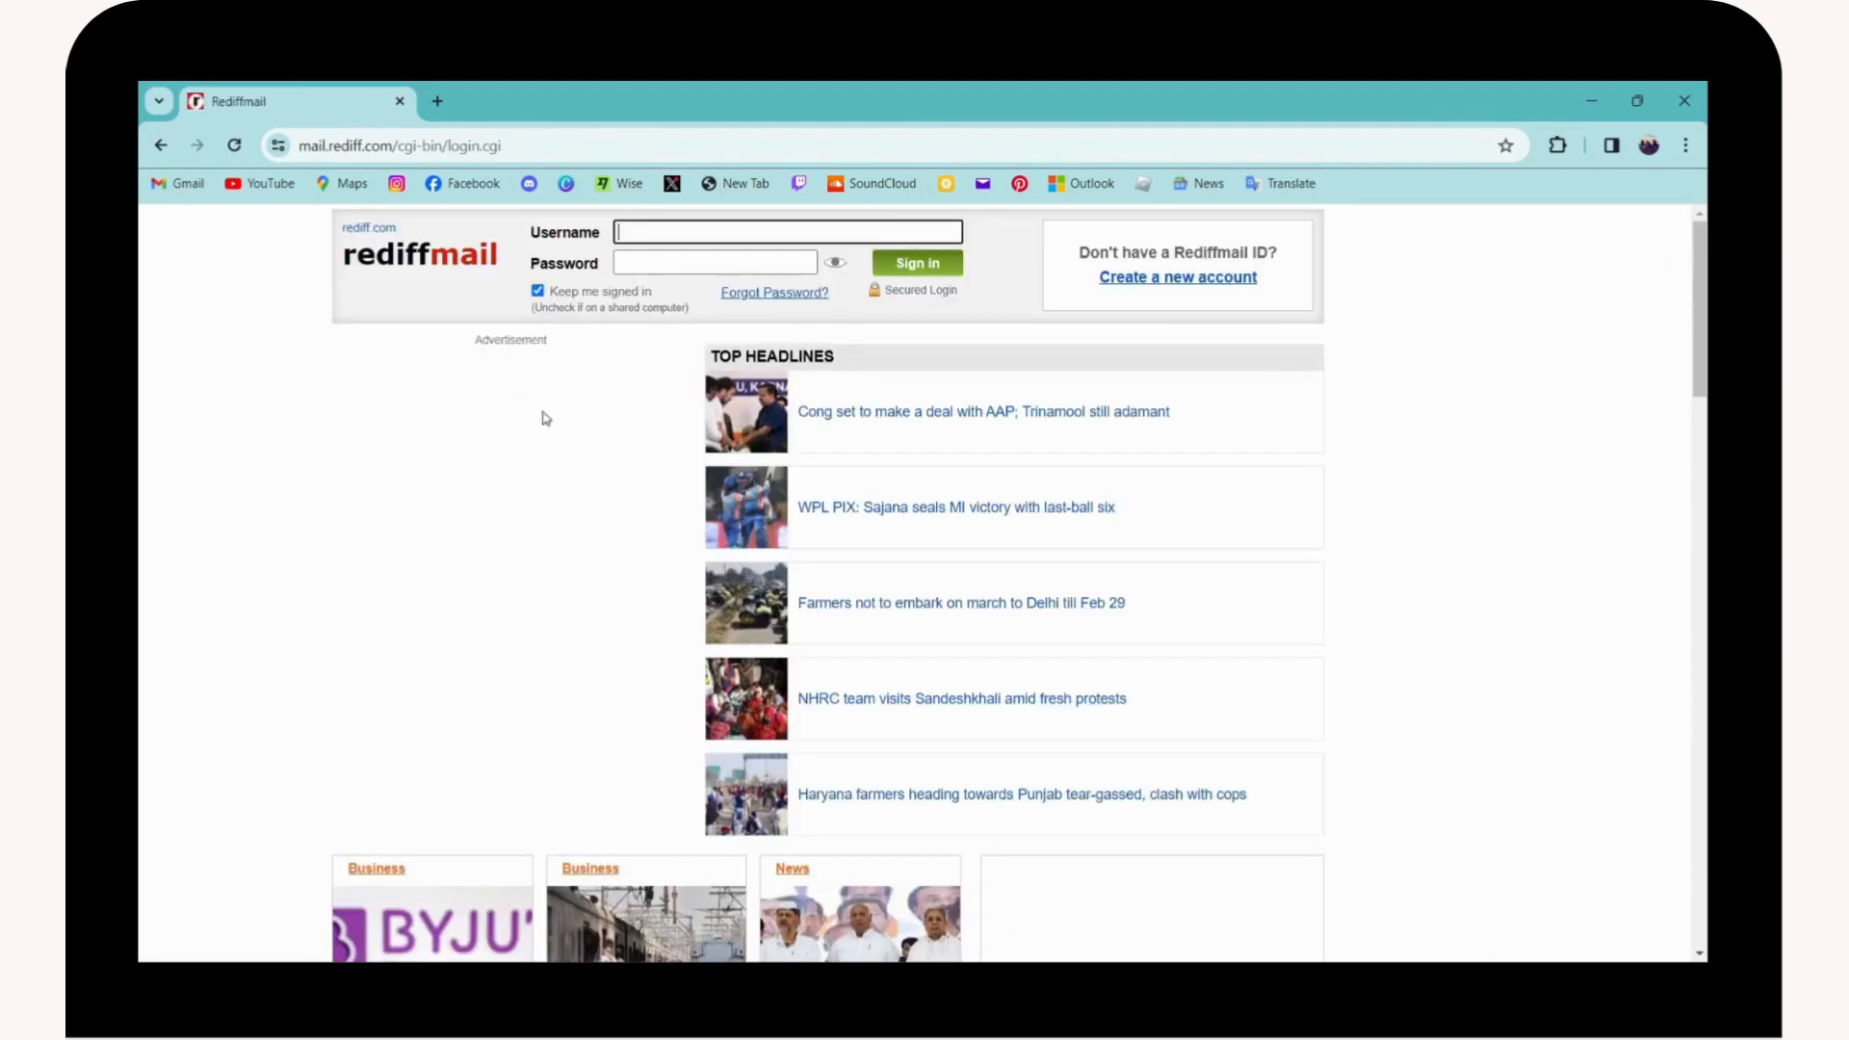
pyautogui.moveTo(759, 298)
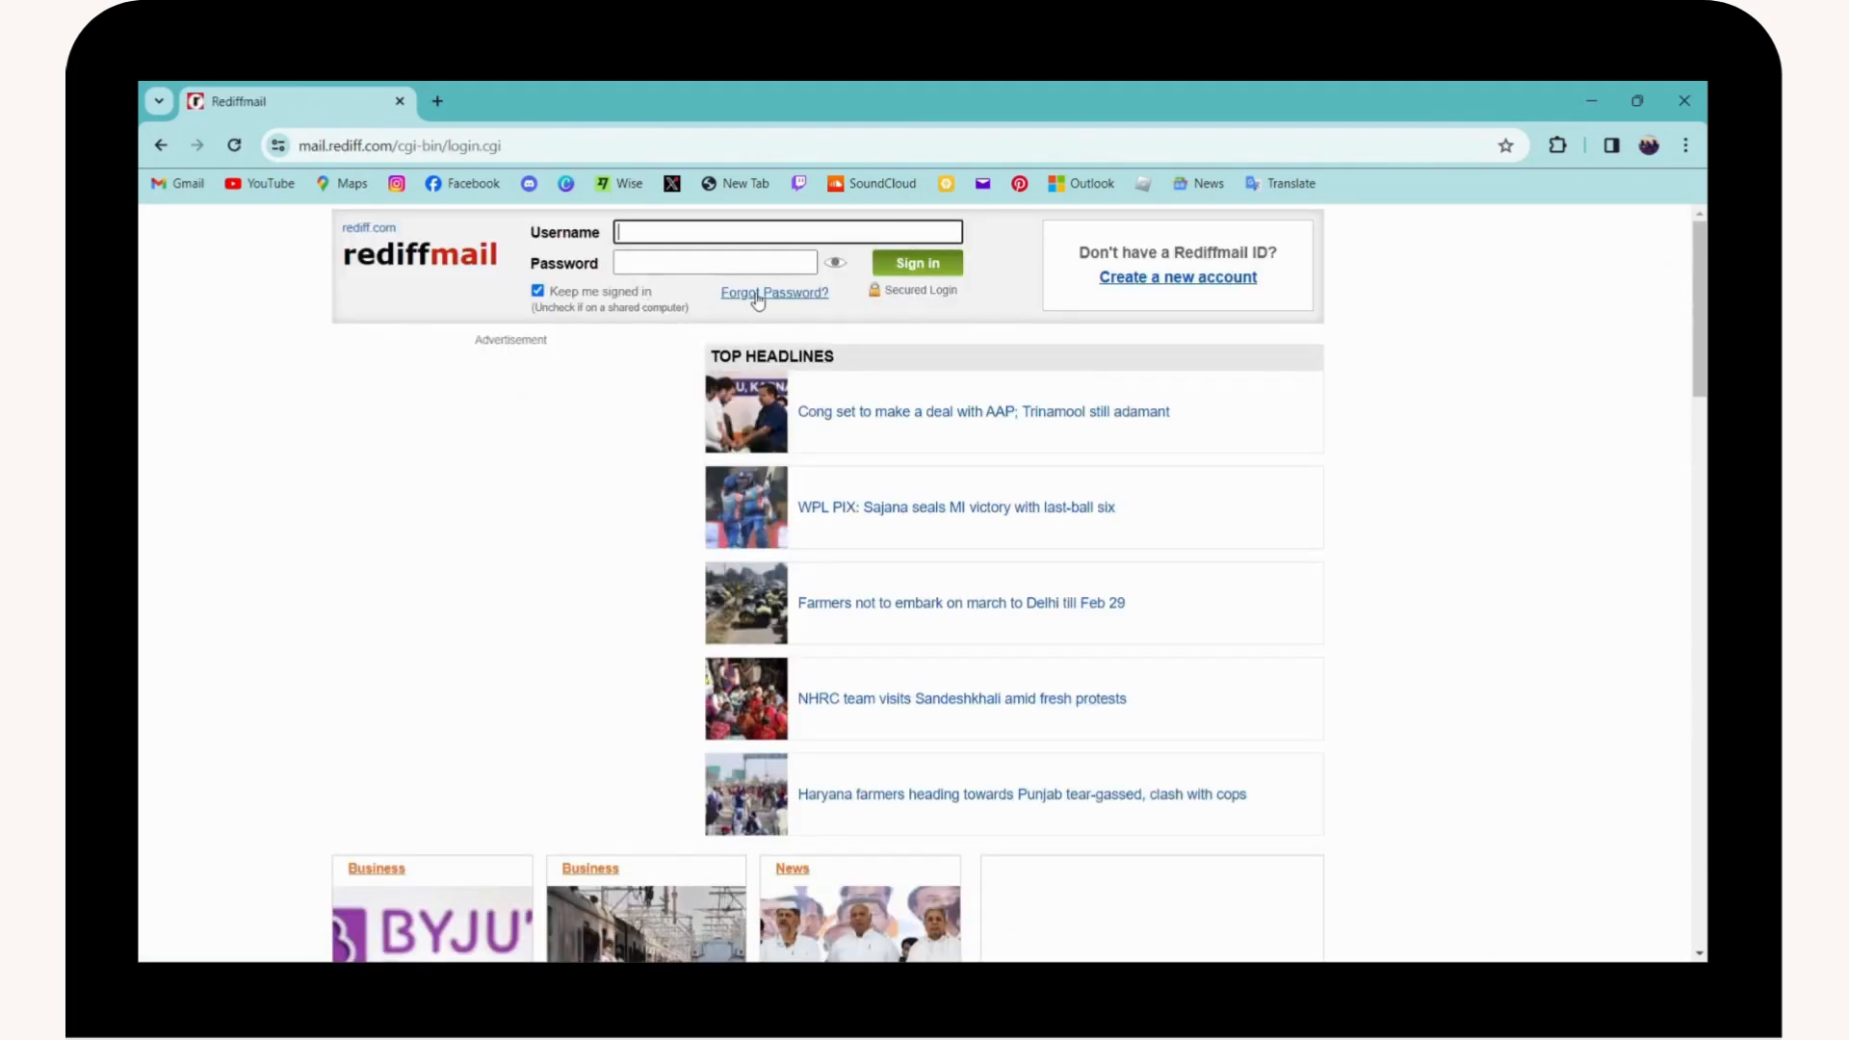
pyautogui.click(774, 293)
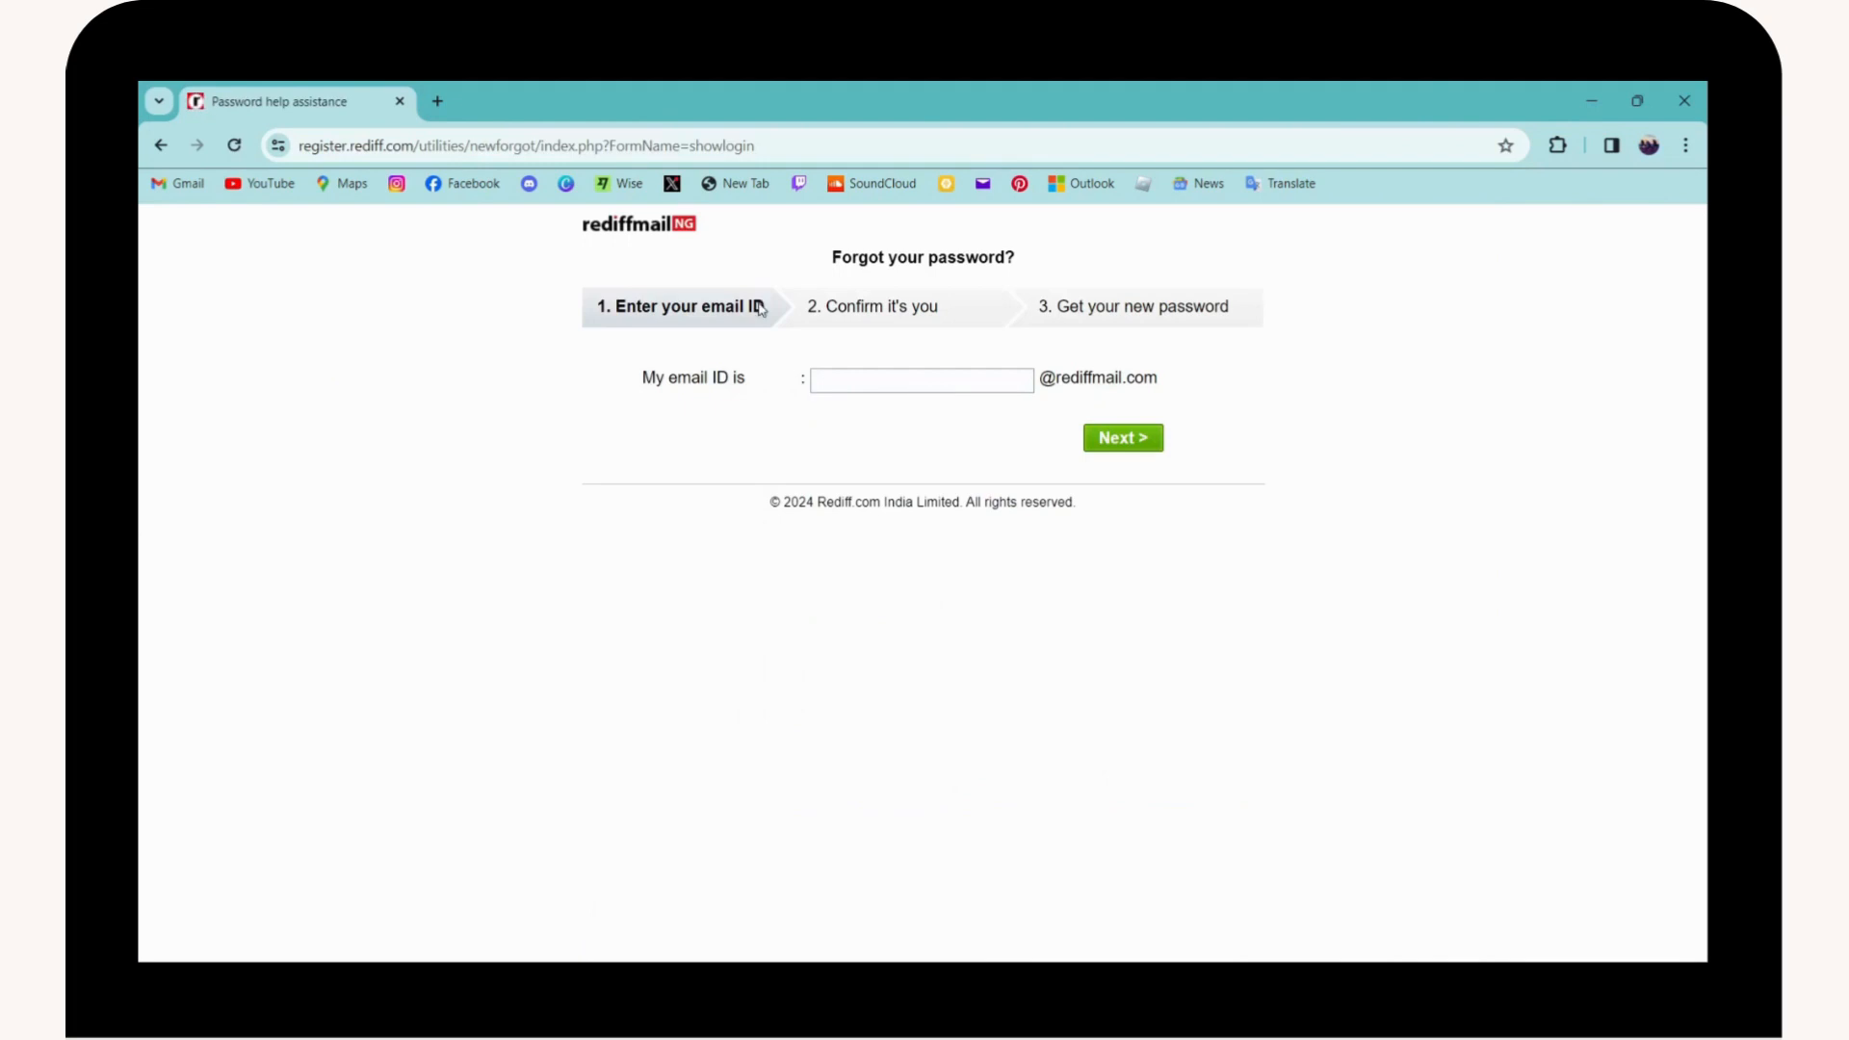
pyautogui.moveTo(737, 342)
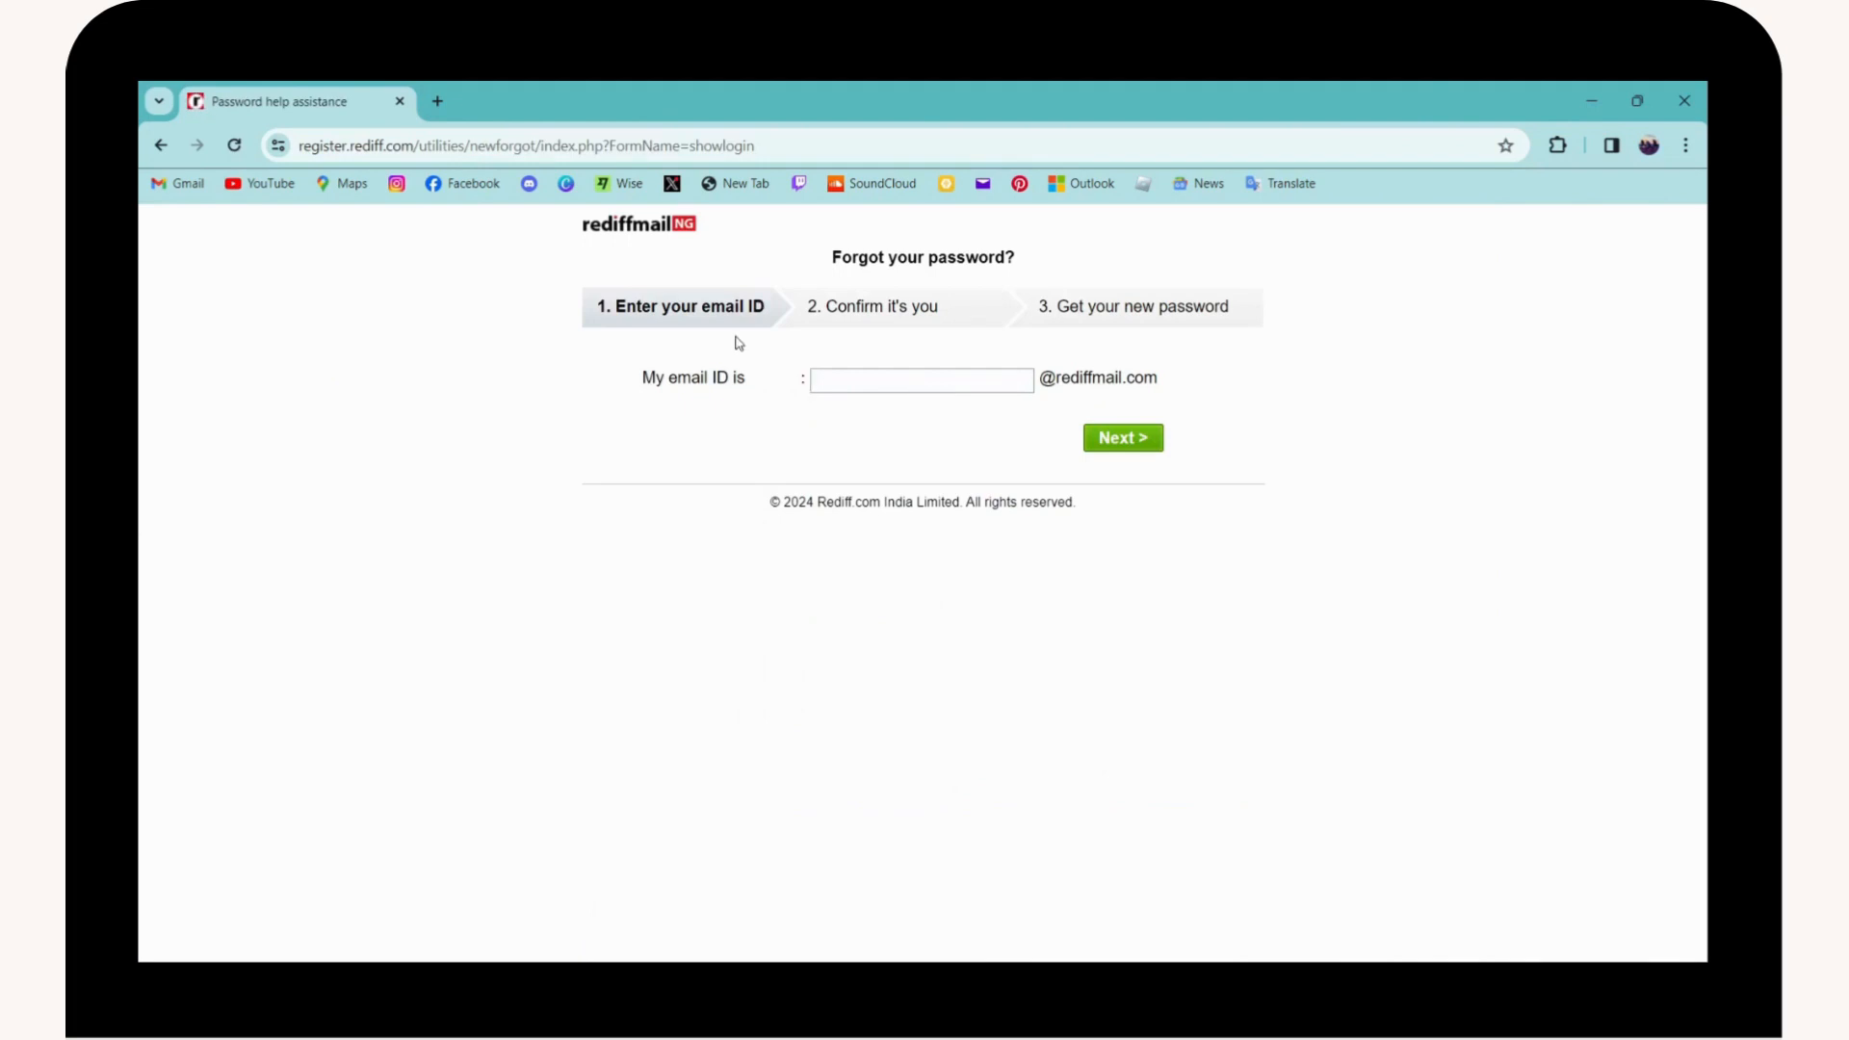
pyautogui.click(921, 380)
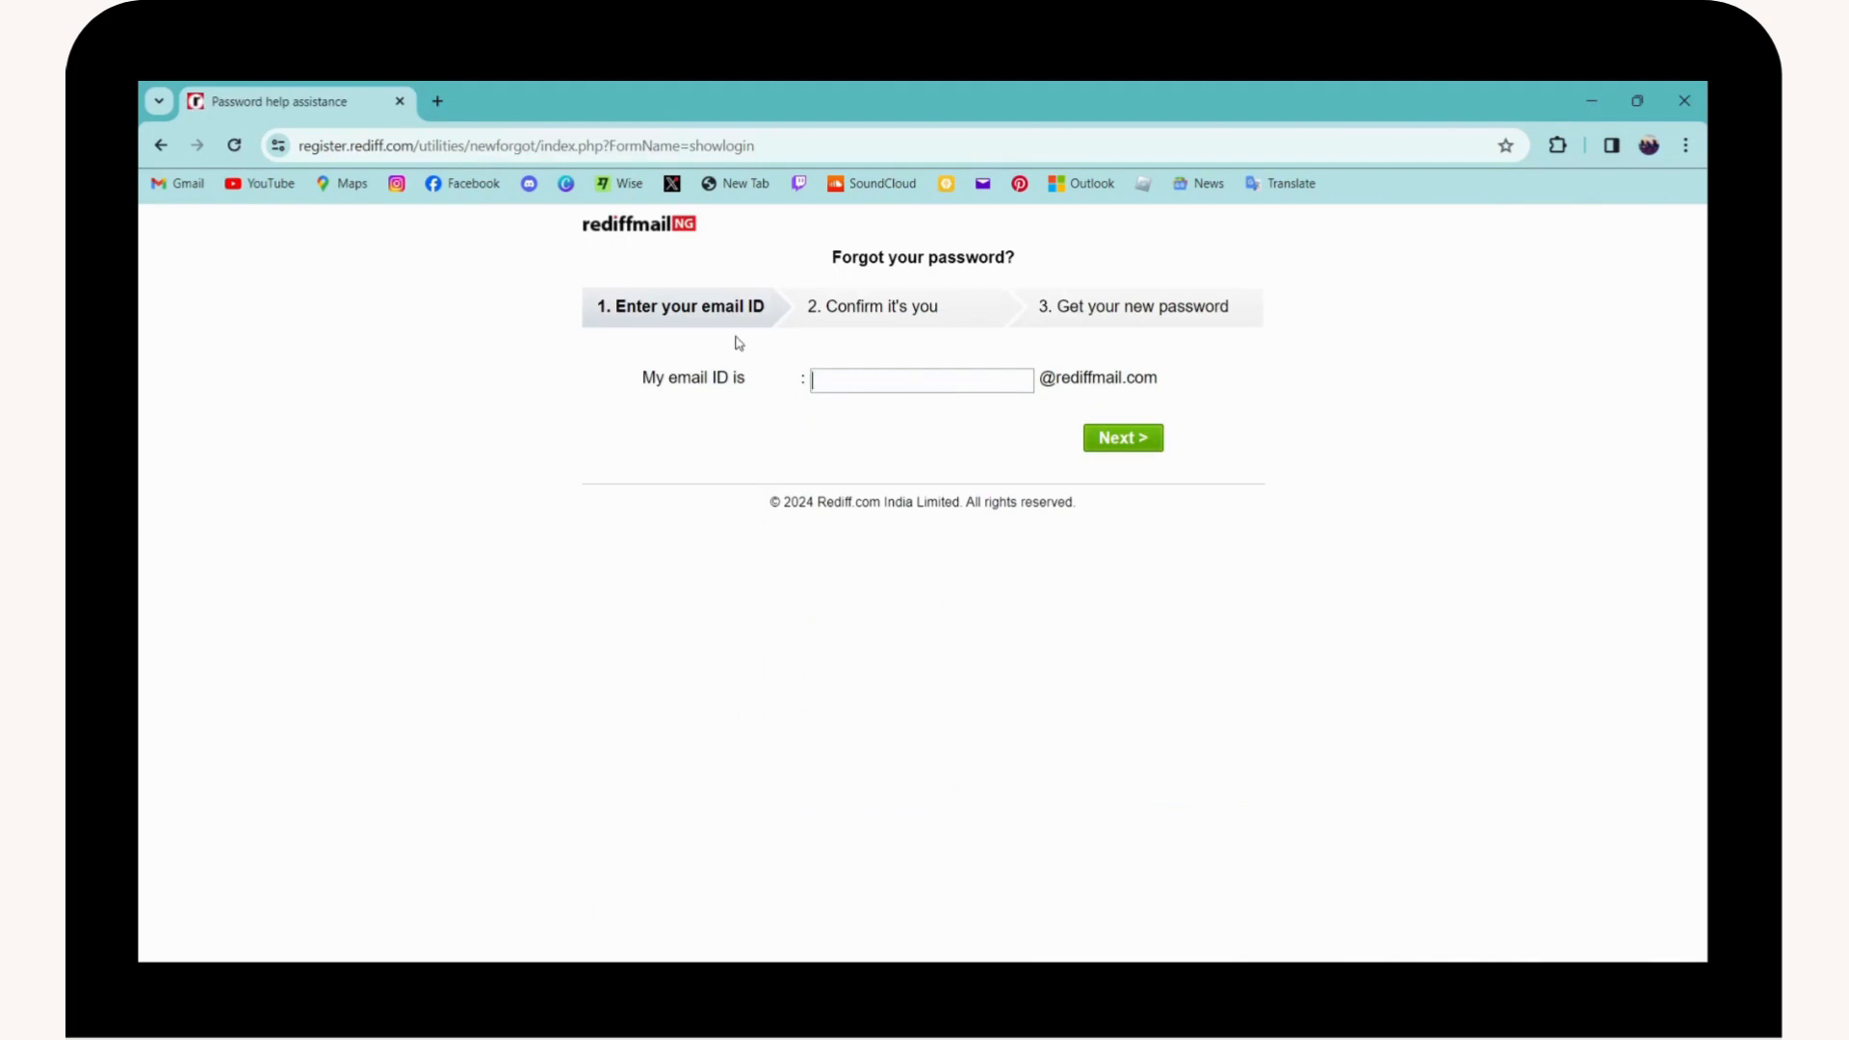
pyautogui.moveTo(821, 368)
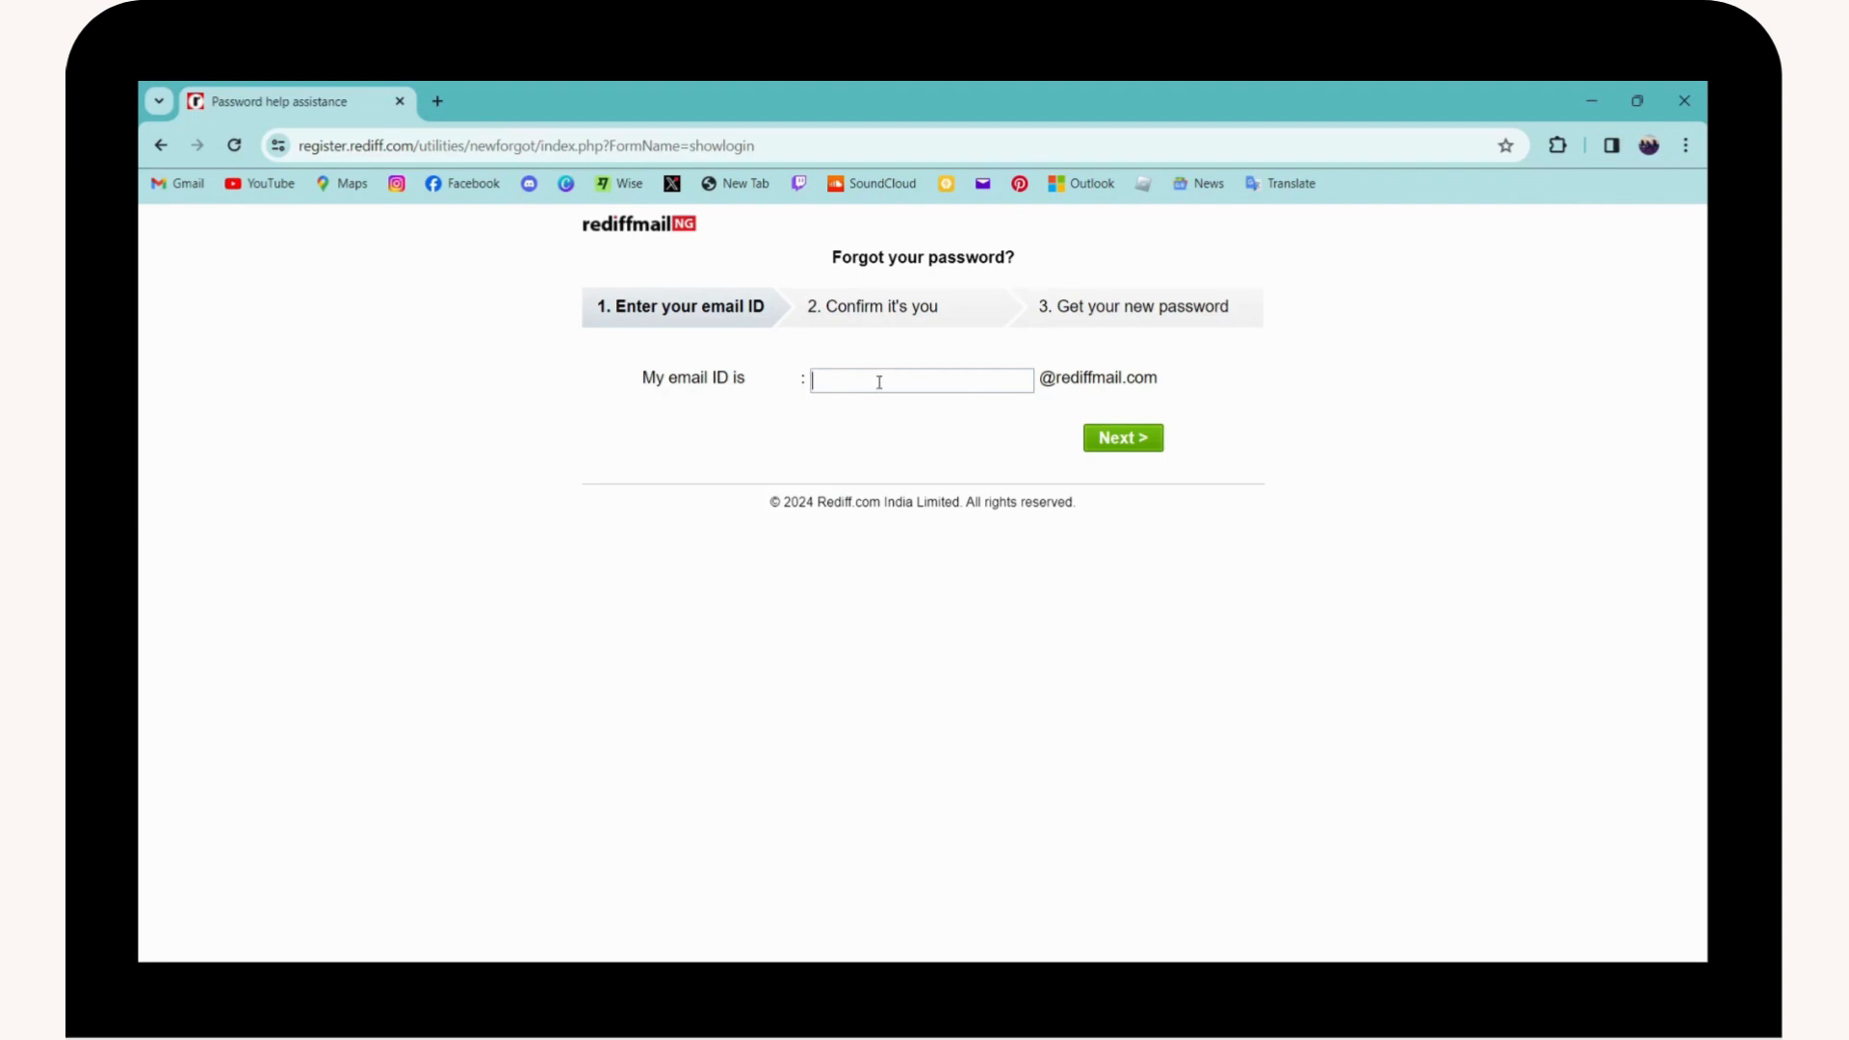
pyautogui.write('westlinda')
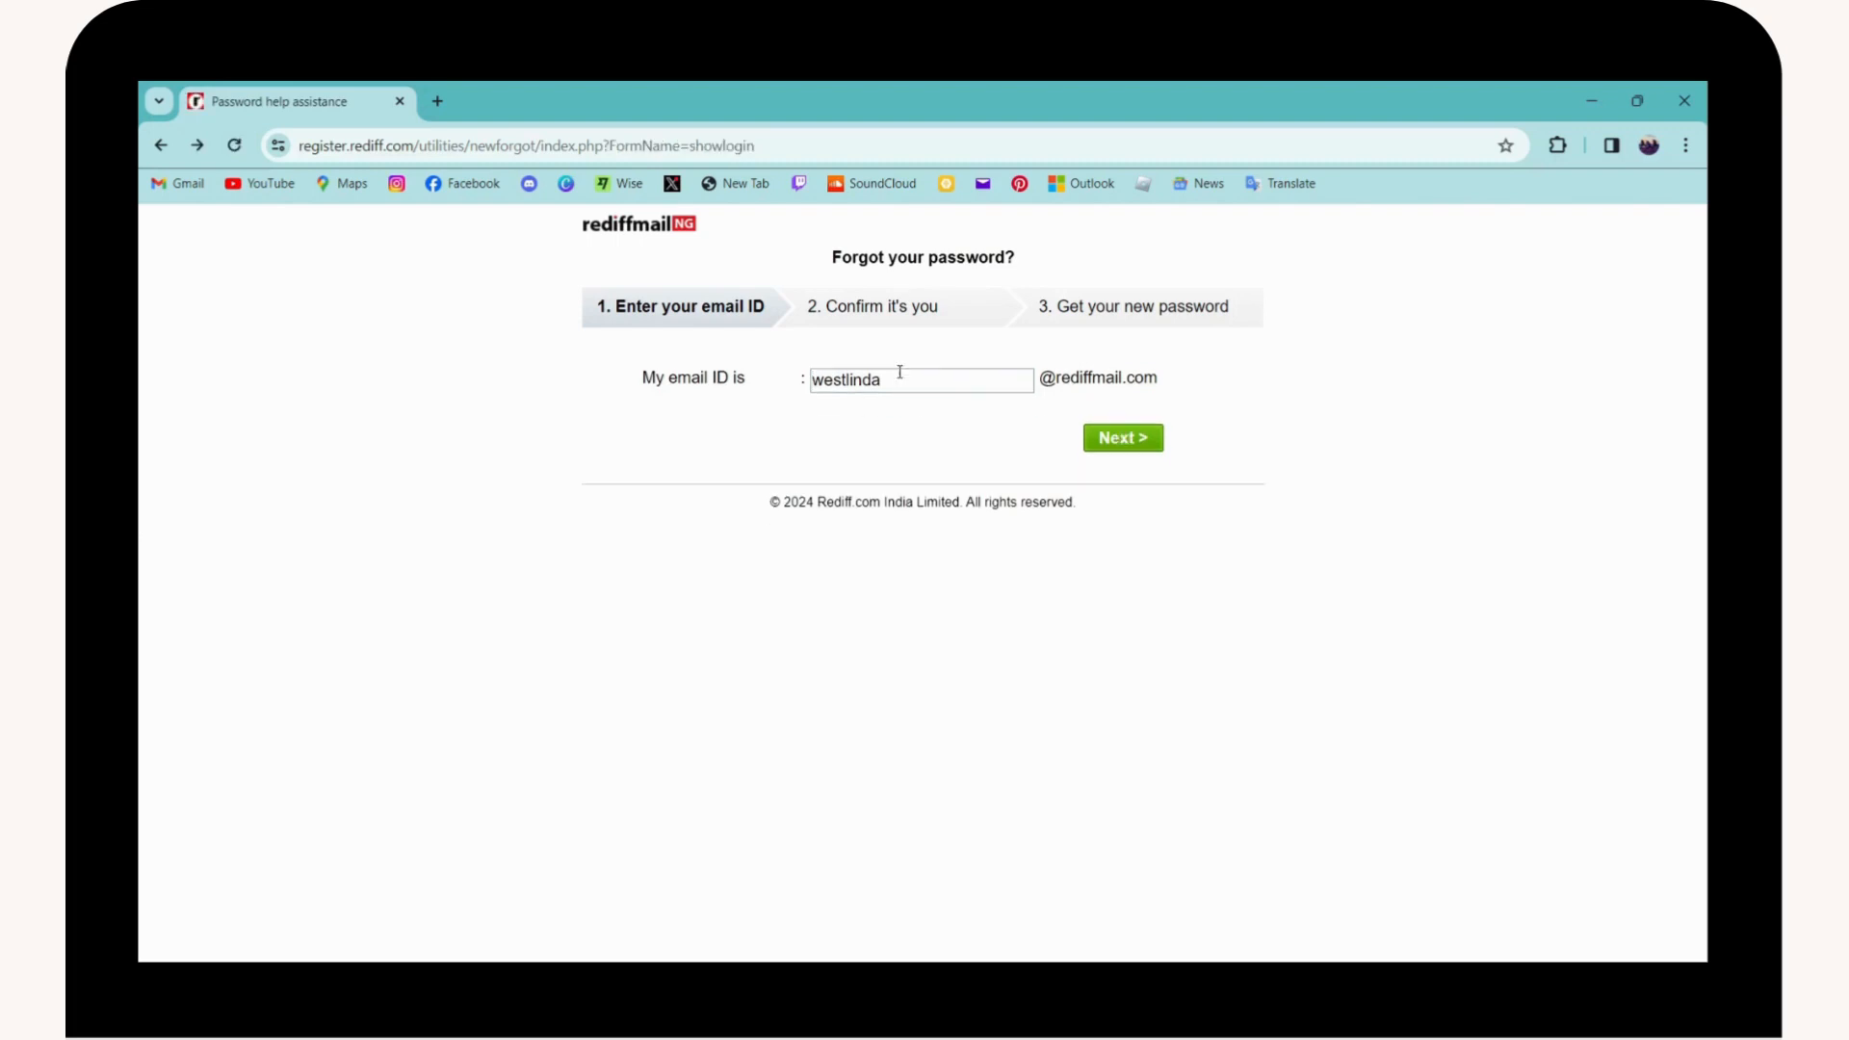
pyautogui.moveTo(896, 308)
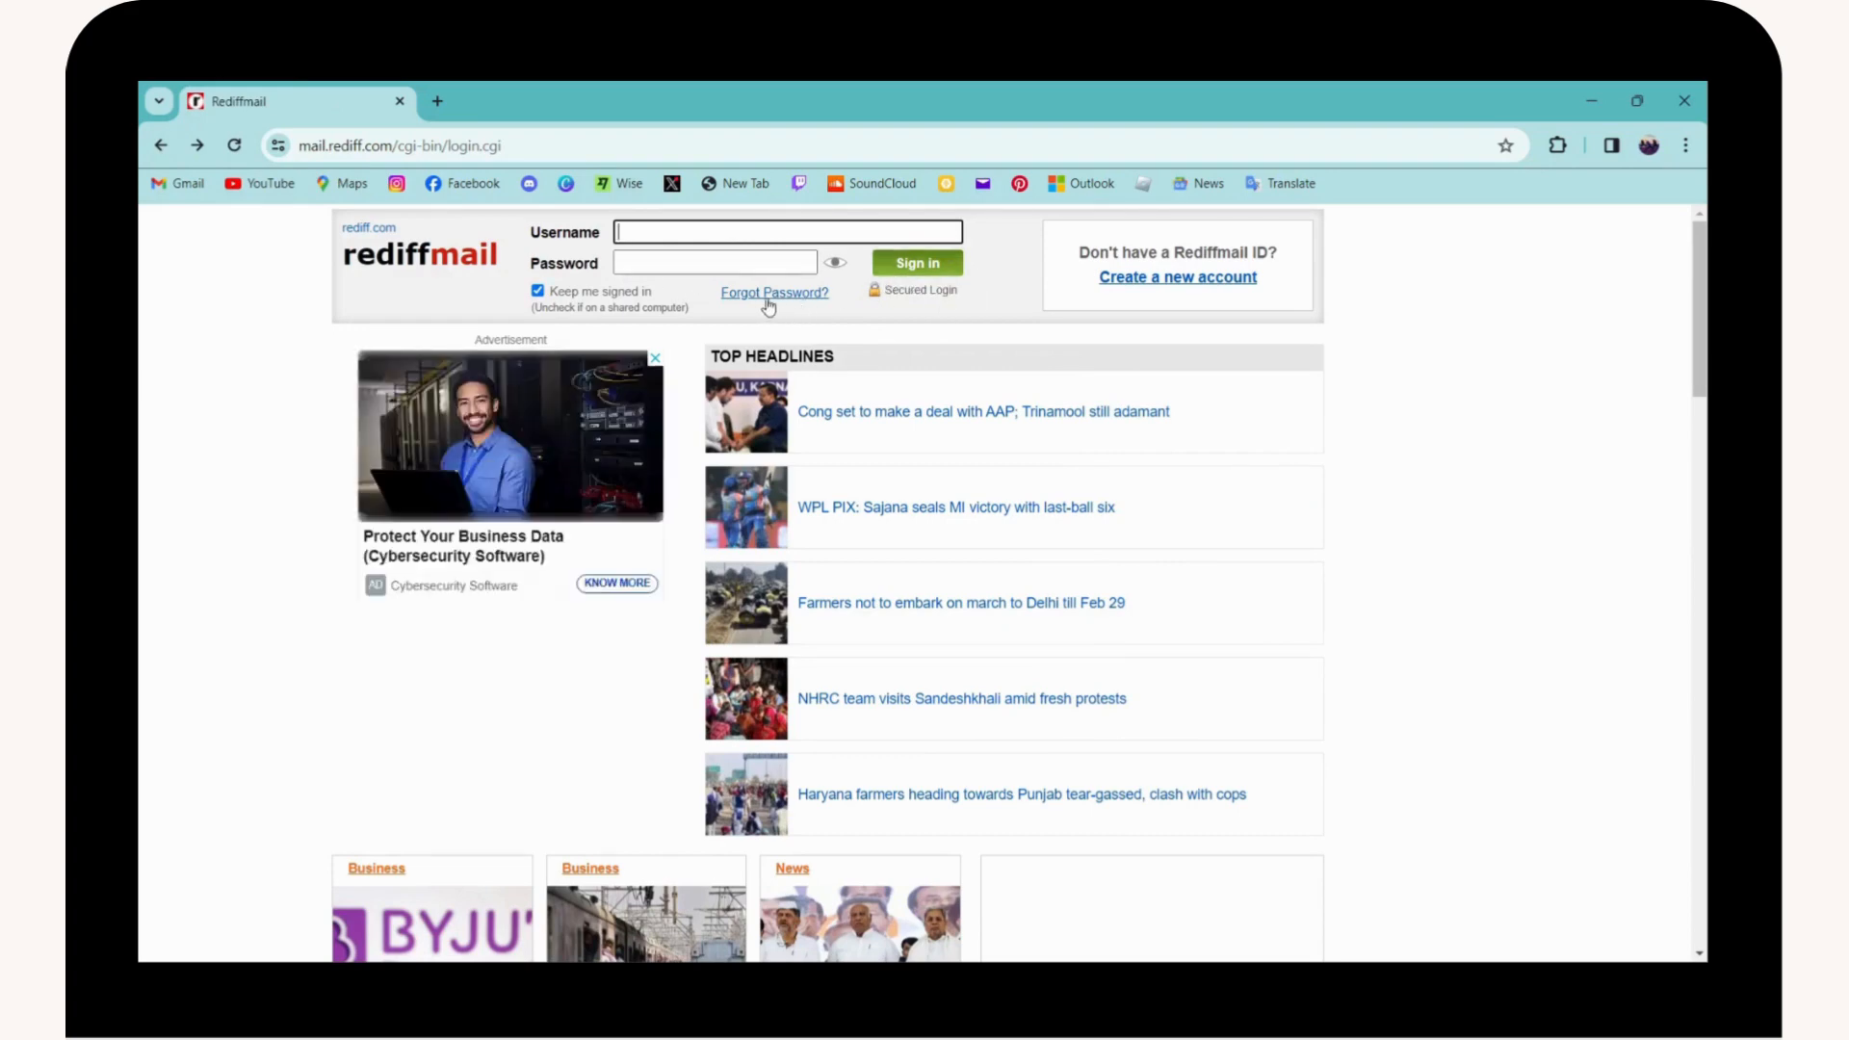
pyautogui.moveTo(790, 299)
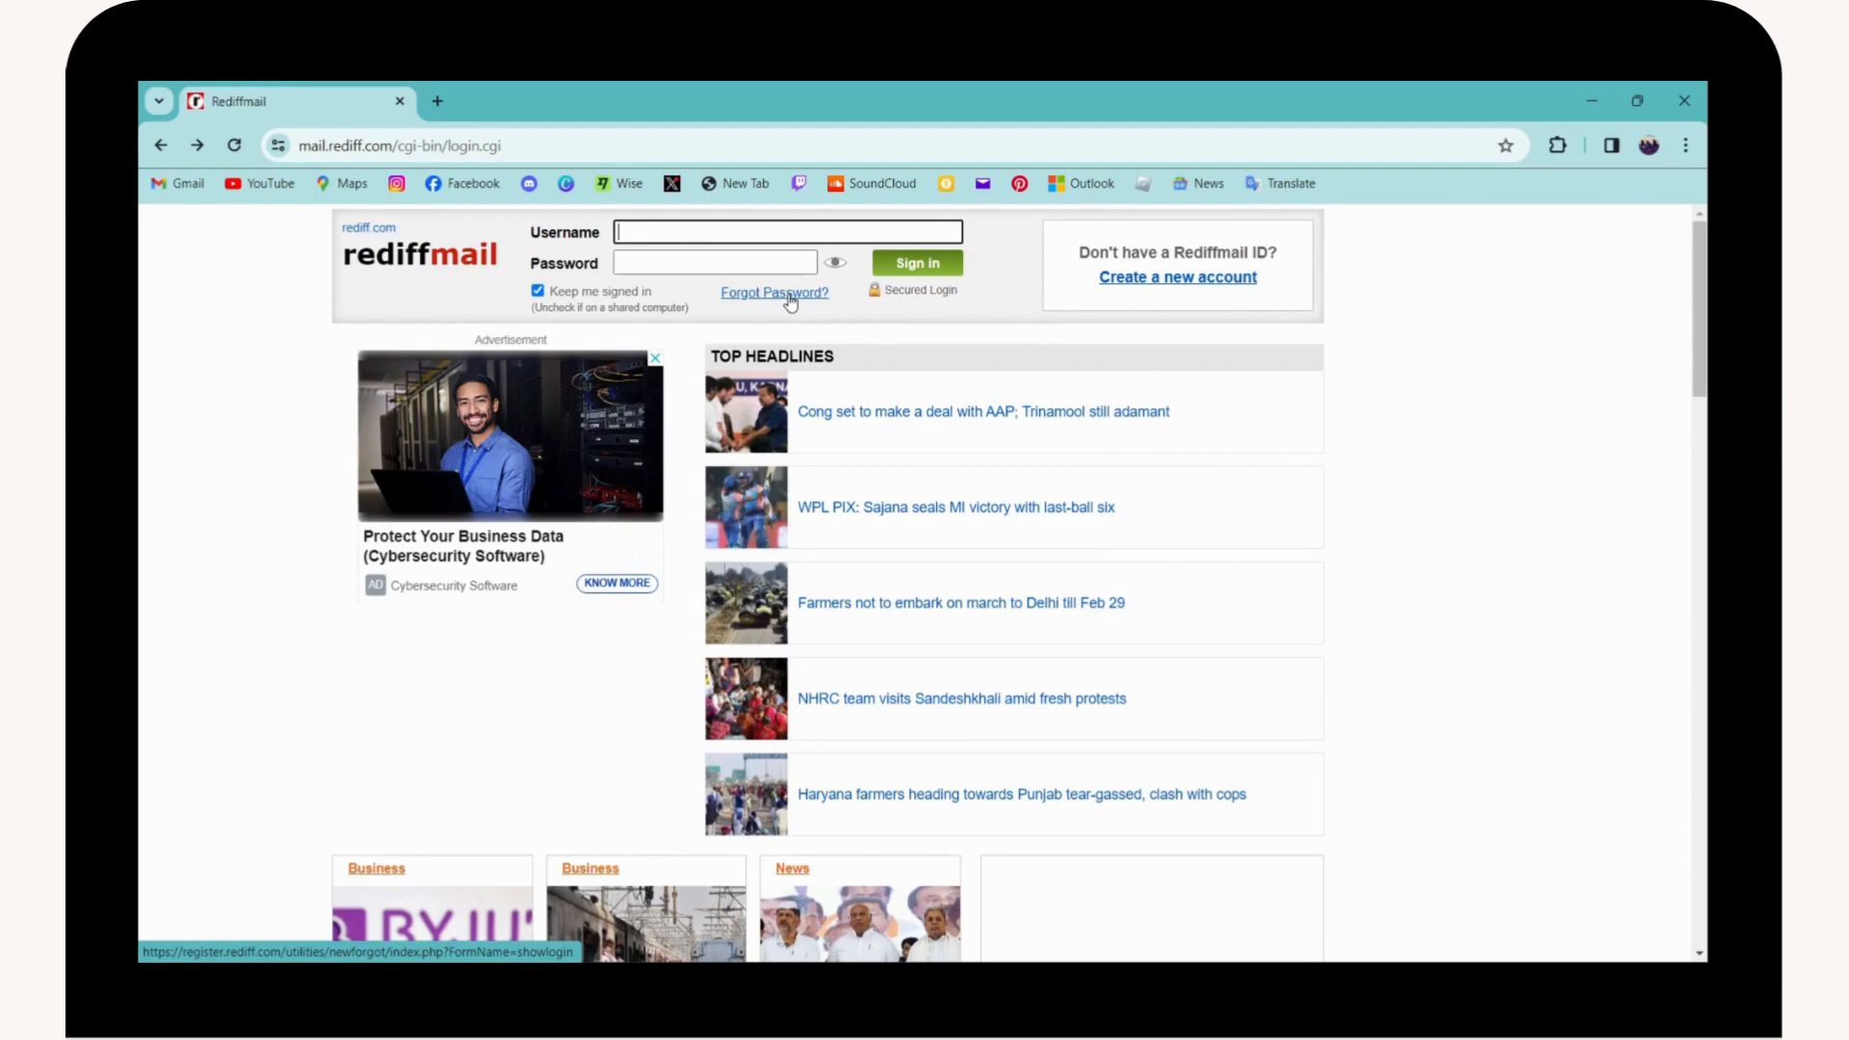